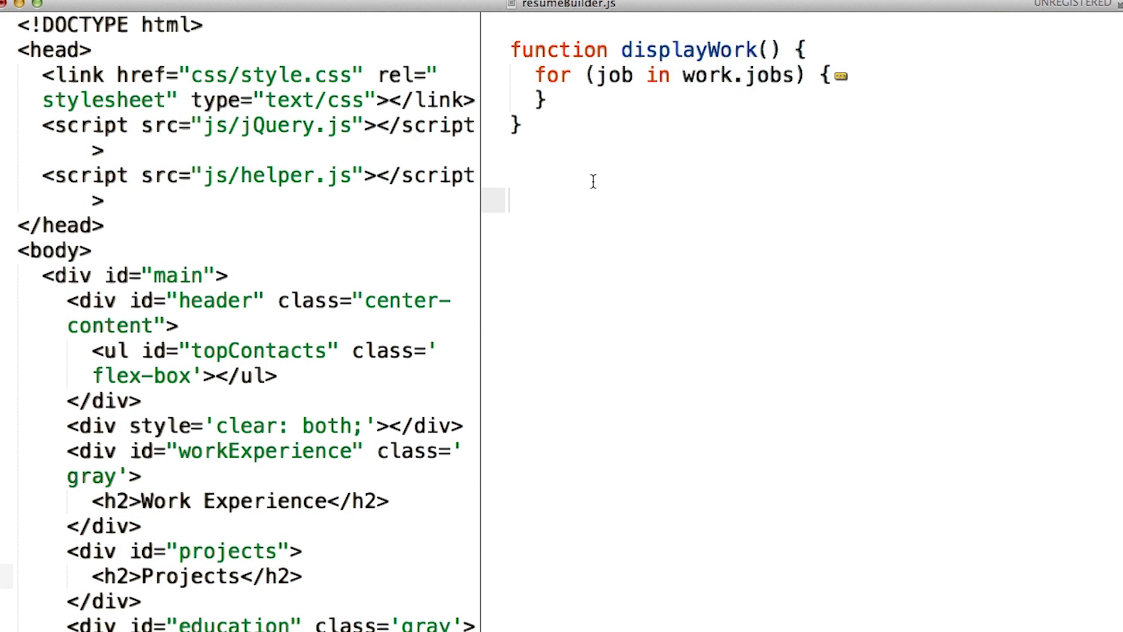
- Begin the displayWork call and review the Work Experience section of the rendered resume
{"action": "type", "text": "dis"}
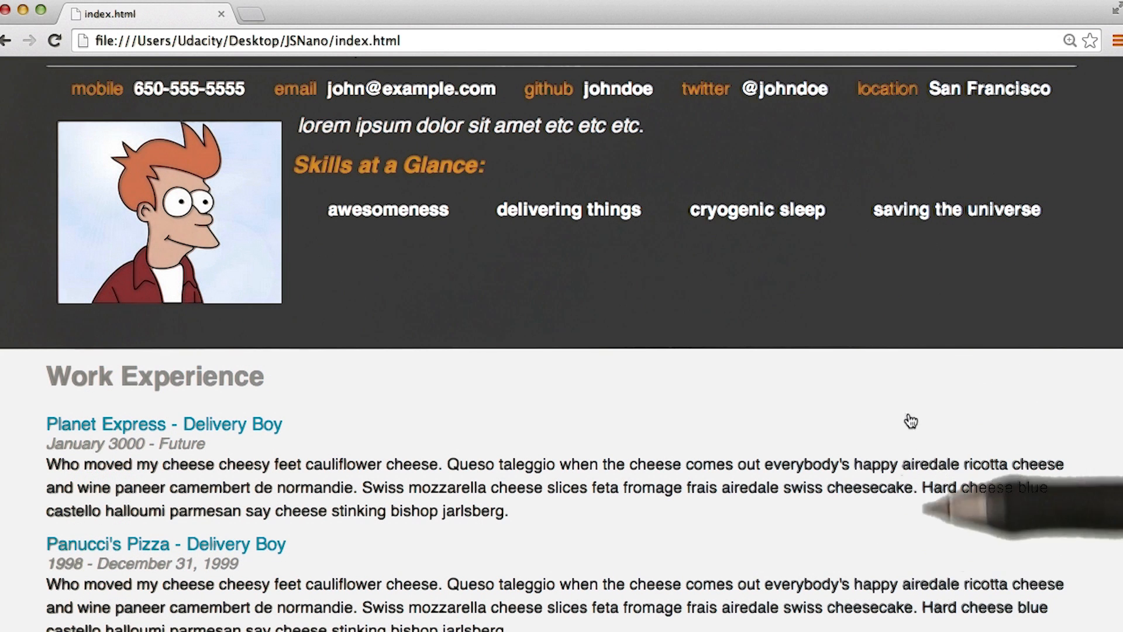
{"action": "scroll", "scroll_direction": "down", "scroll_amount": 3}
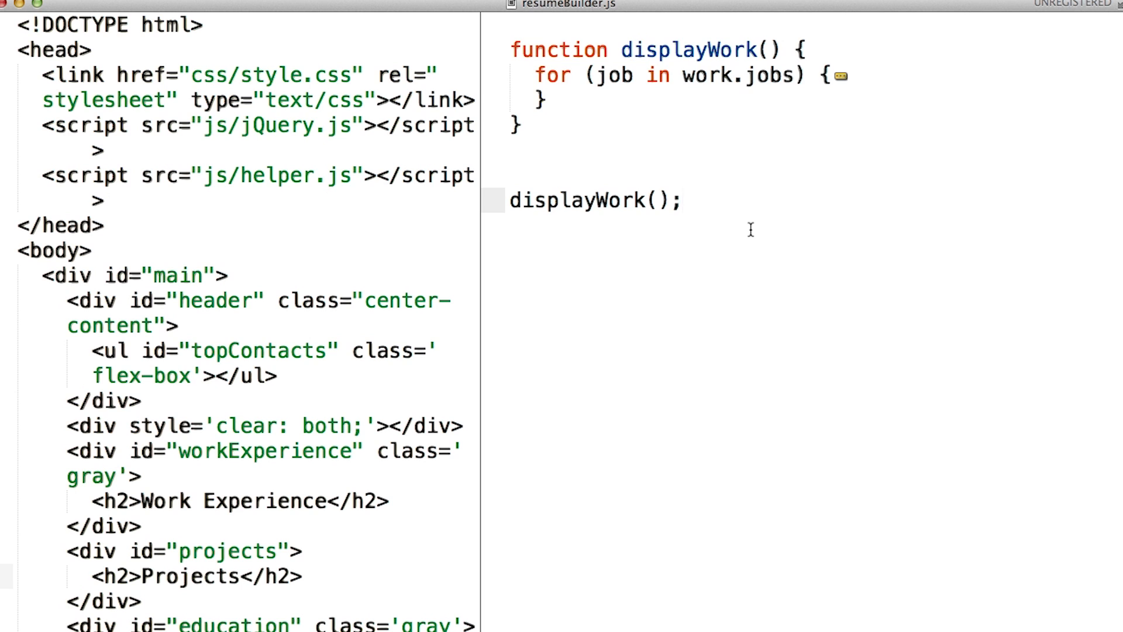
- Complete the displayWork(); call on its own line below the function definition
{"action": "left_click", "coordinate": [682, 200]}
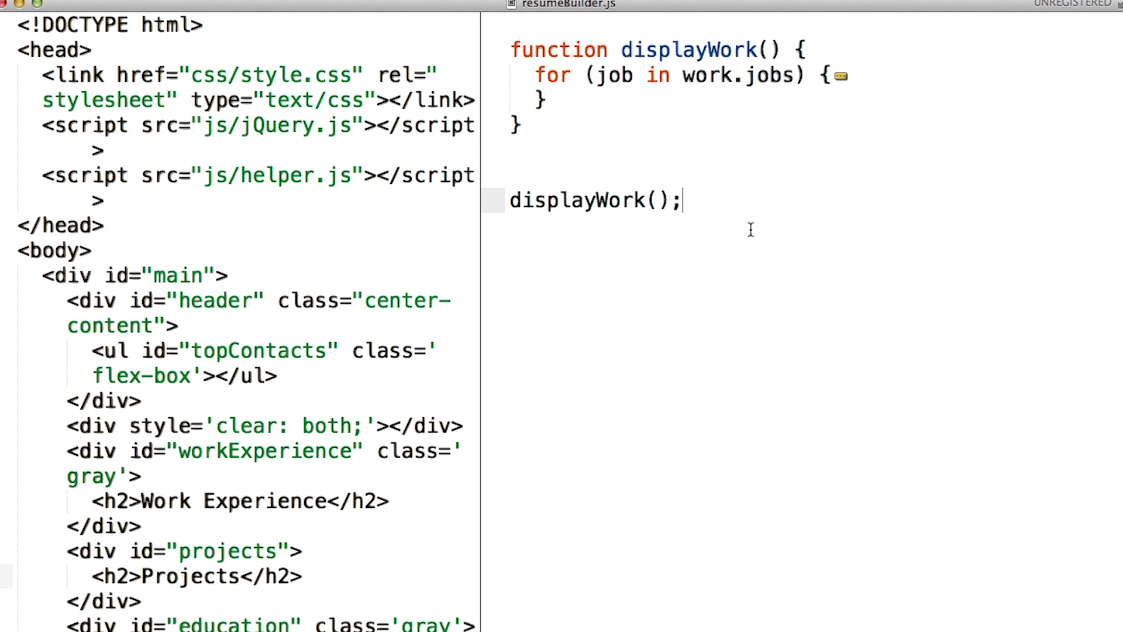